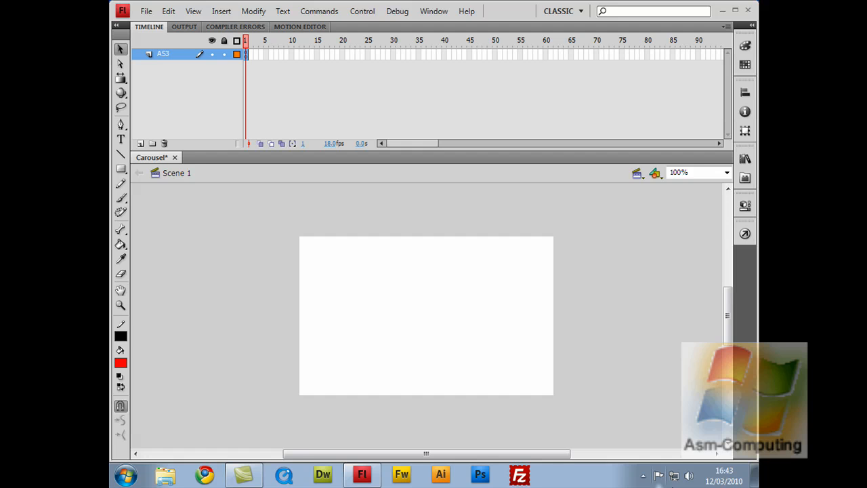
pyautogui.moveTo(649, 354)
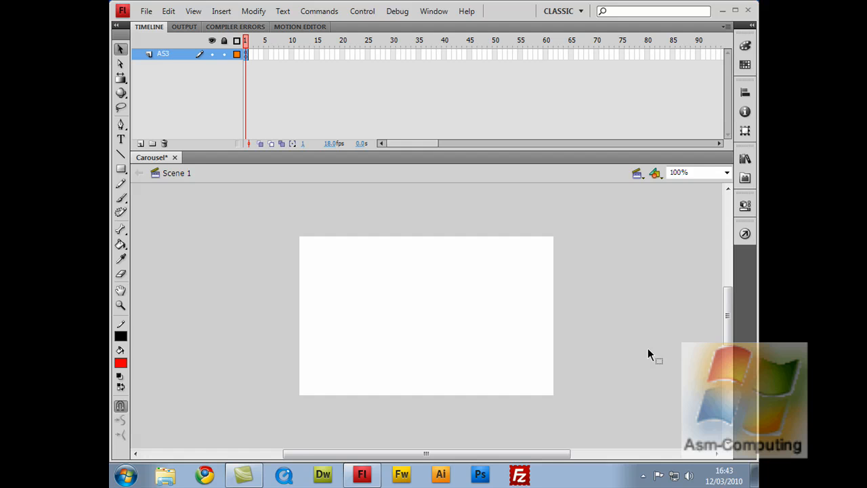
pyautogui.moveTo(494, 344)
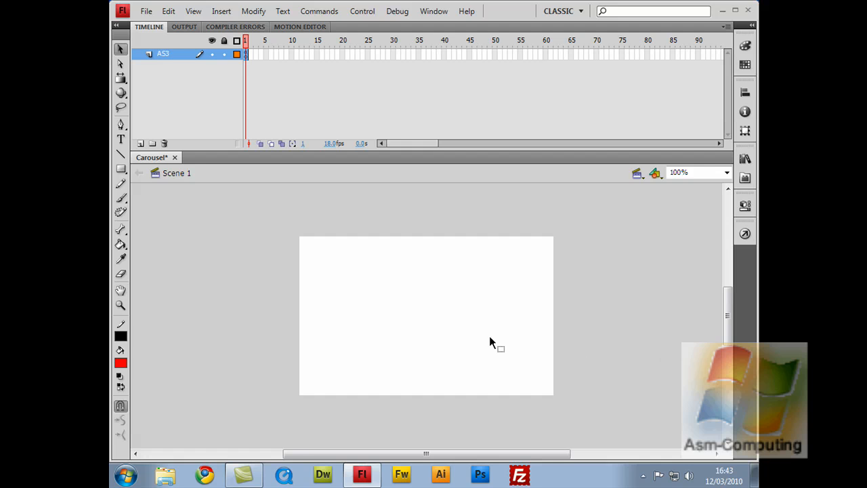
pyautogui.moveTo(413, 215)
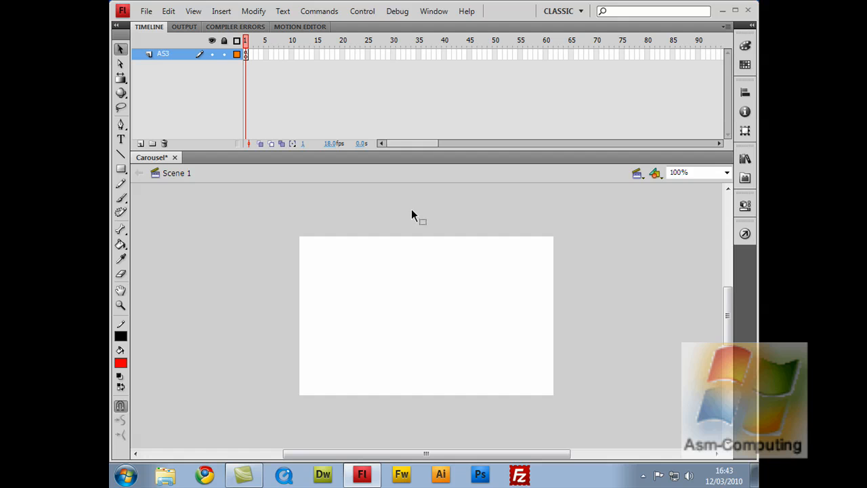
pyautogui.moveTo(436, 349)
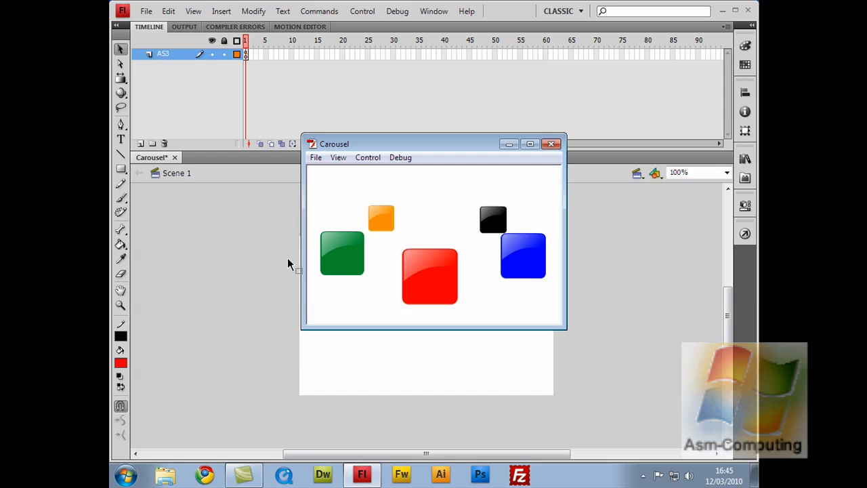
# Step: Click the green cube in the running carousel to open its linked developphp.com website
pyautogui.click(414, 279)
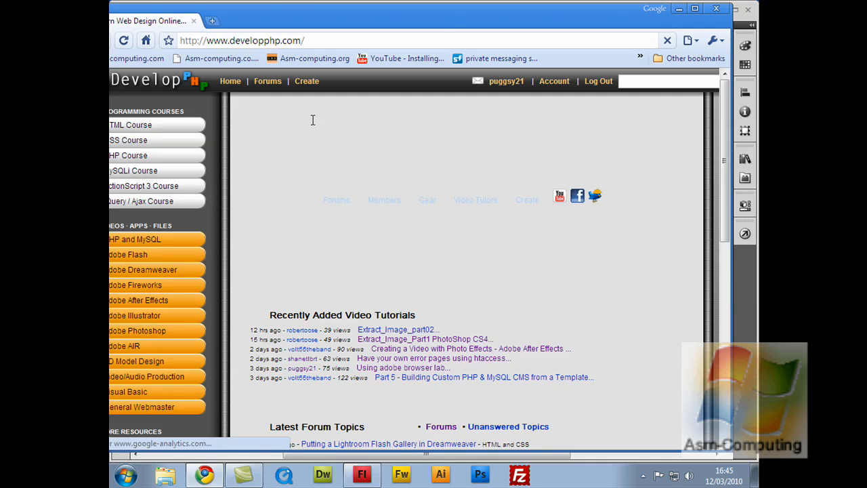
pyautogui.moveTo(403, 279)
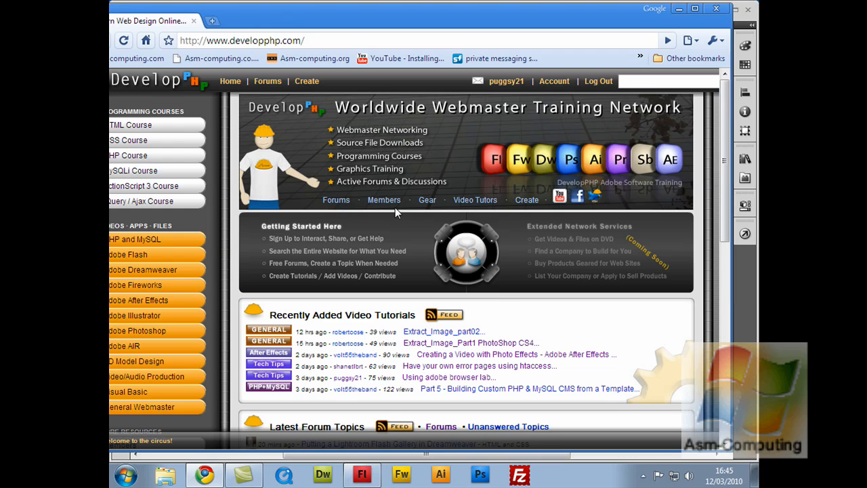
pyautogui.moveTo(403, 217)
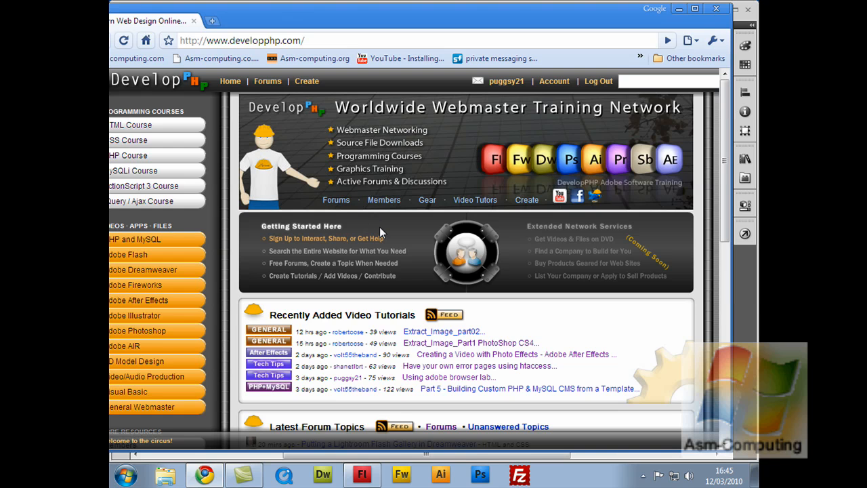
pyautogui.moveTo(390, 229)
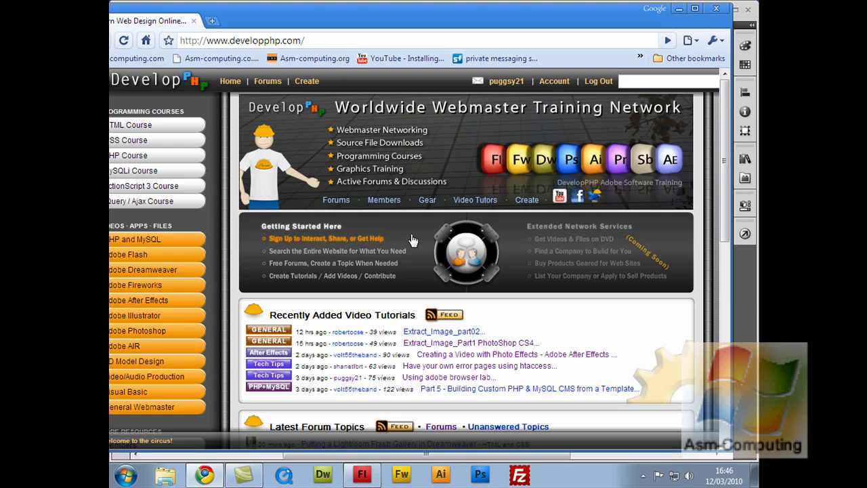
pyautogui.moveTo(414, 235)
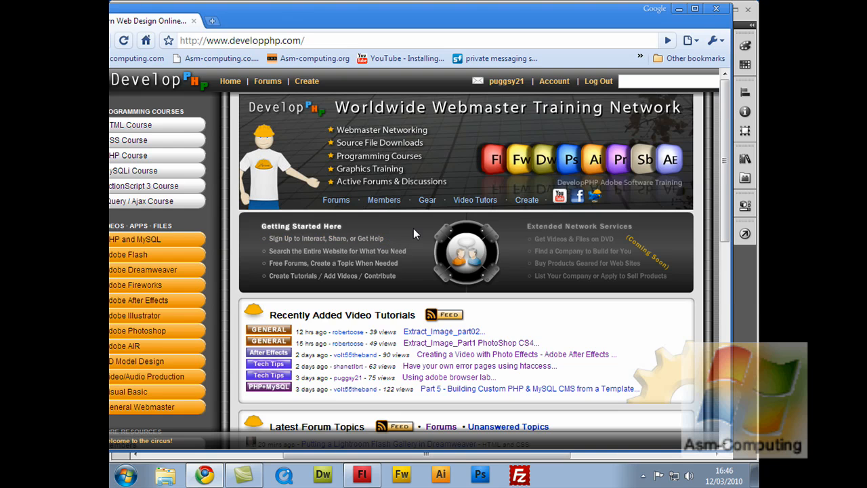
pyautogui.moveTo(407, 226)
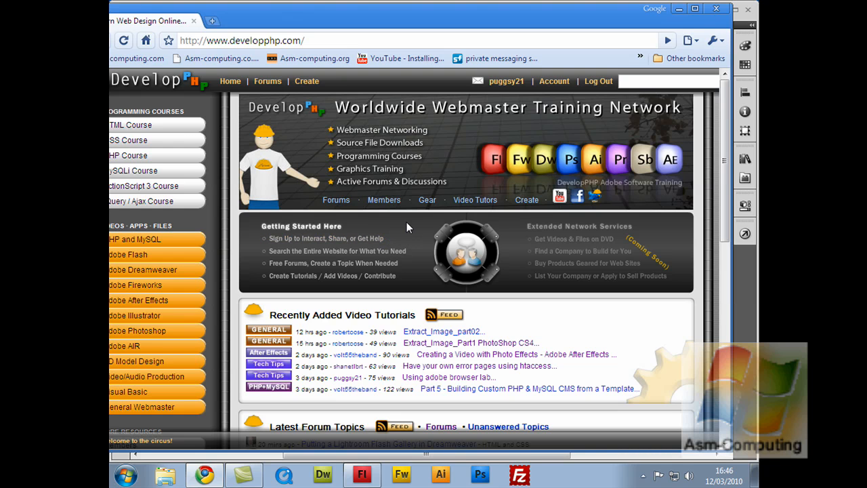
pyautogui.moveTo(406, 222)
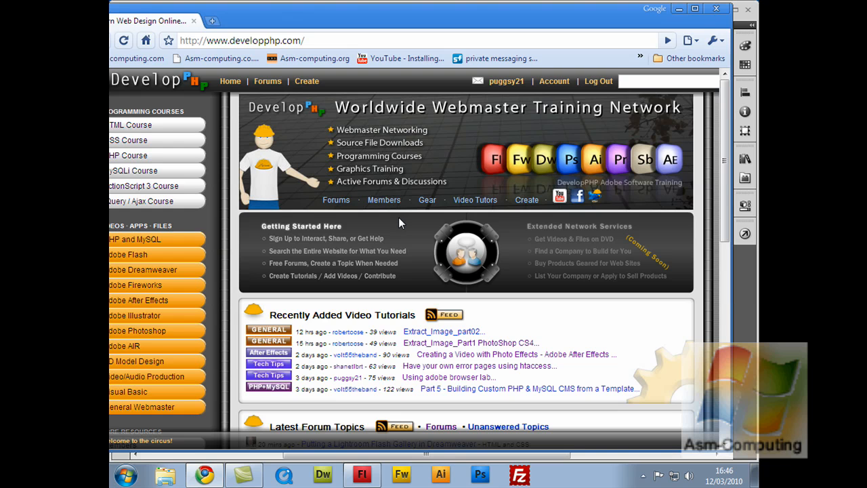
pyautogui.moveTo(555, 54)
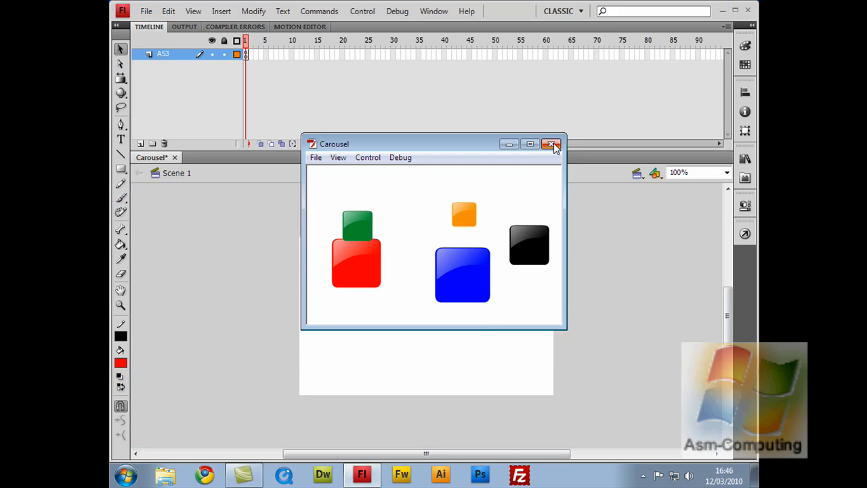
# Step: Close the Carousel test movie window to return to the ActionScript code
pyautogui.click(552, 144)
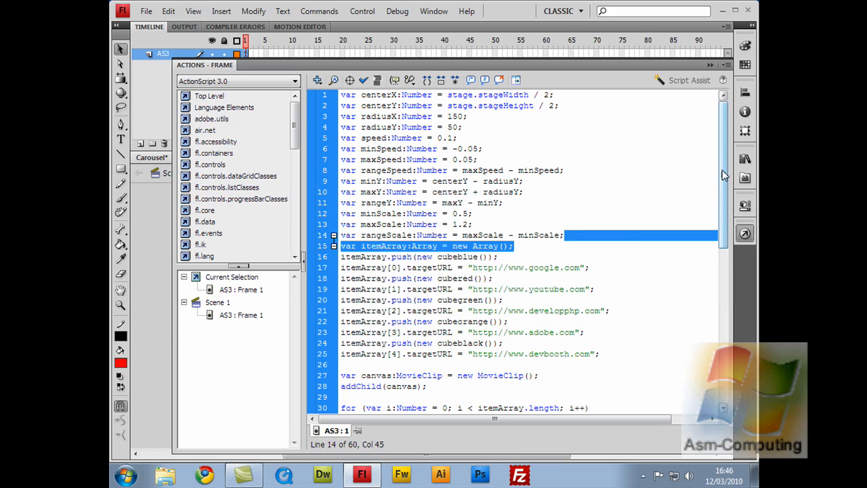
# Step: Highlight the opening variable declarations for centre, radius, speed and scale
pyautogui.scroll(-3)
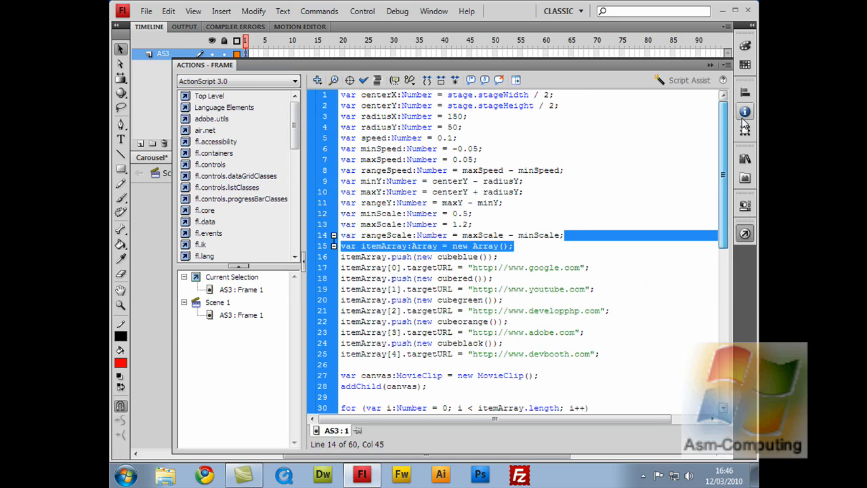
pyautogui.click(355, 245)
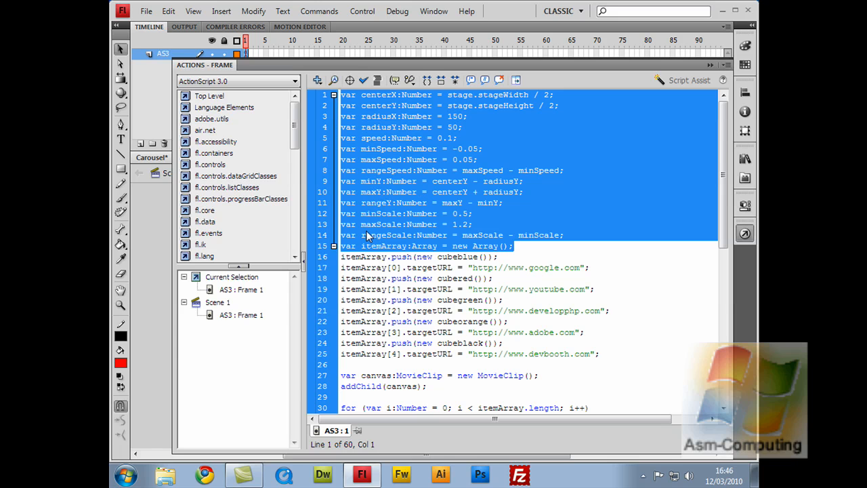
pyautogui.moveTo(359, 246)
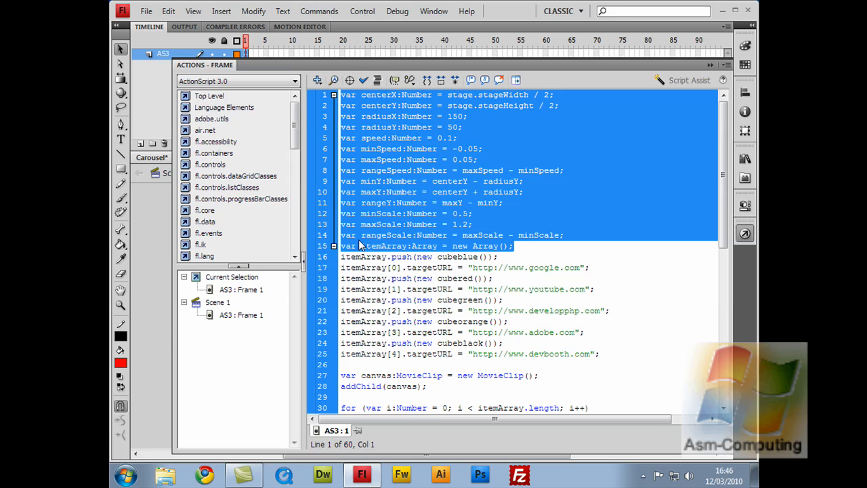
pyautogui.moveTo(364, 246)
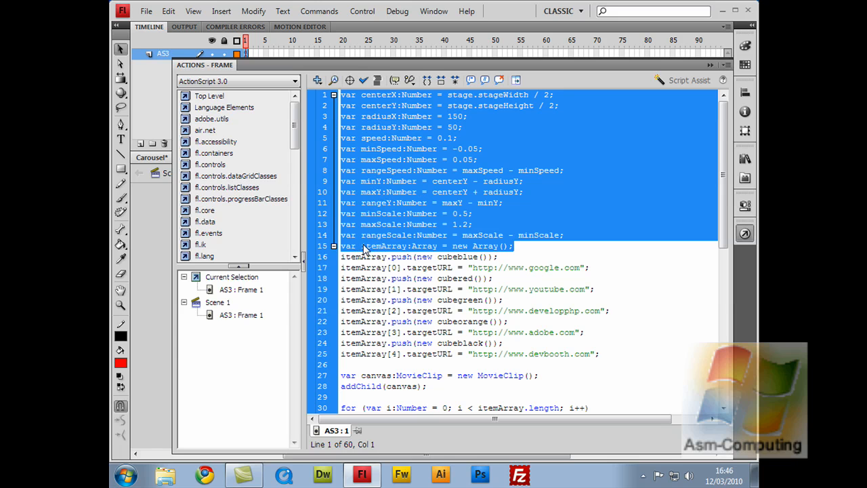
pyautogui.moveTo(376, 225)
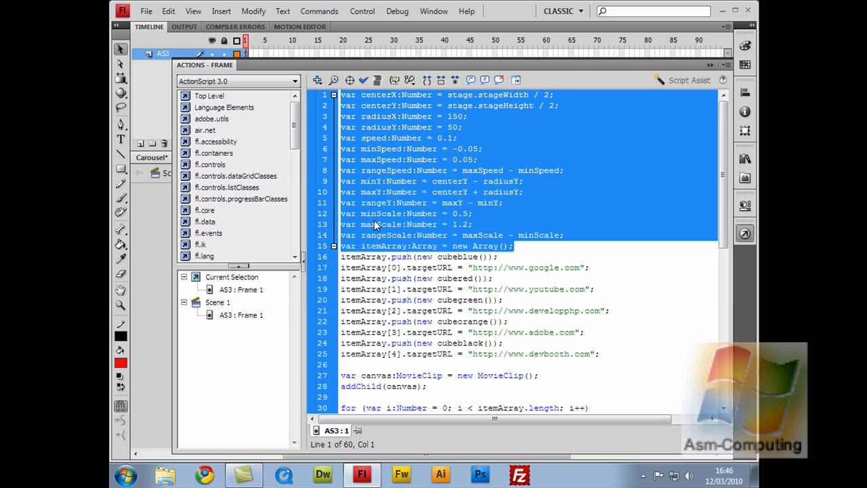
pyautogui.moveTo(404, 368)
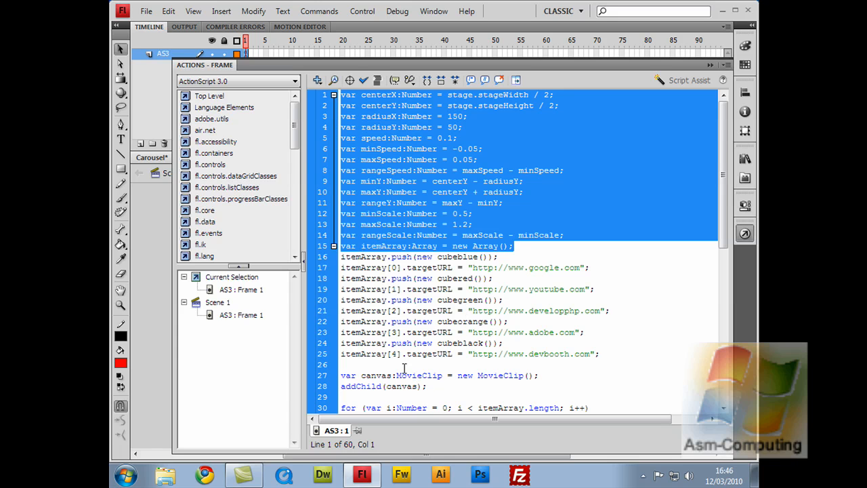
pyautogui.moveTo(349, 406)
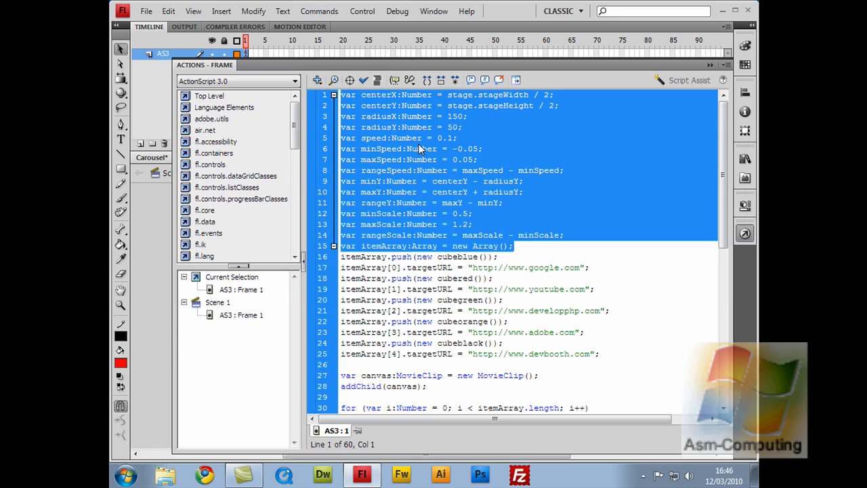
pyautogui.moveTo(408, 132)
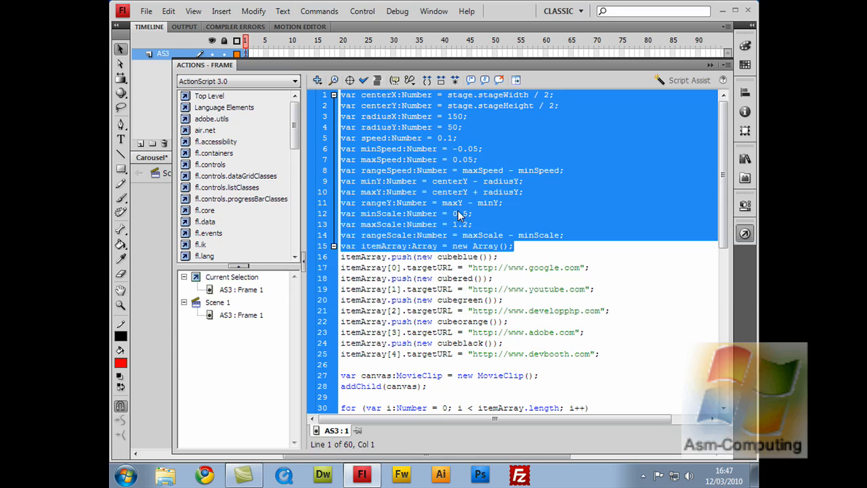
pyautogui.click(472, 213)
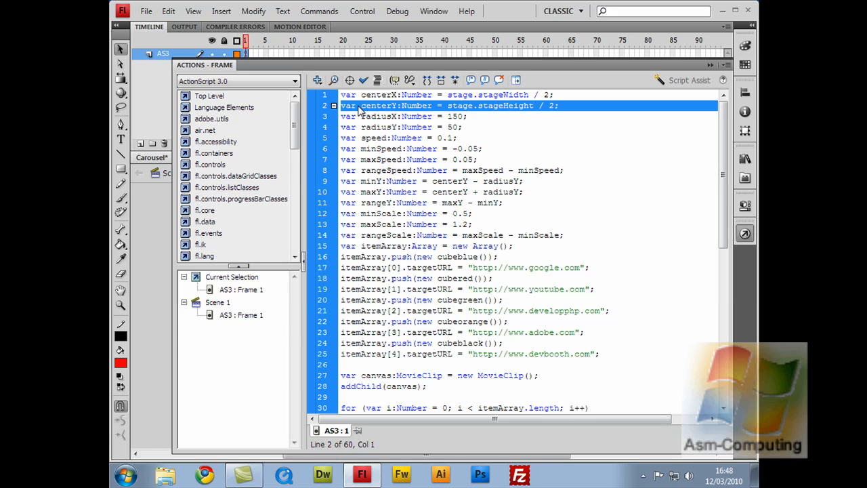
pyautogui.moveTo(394, 116)
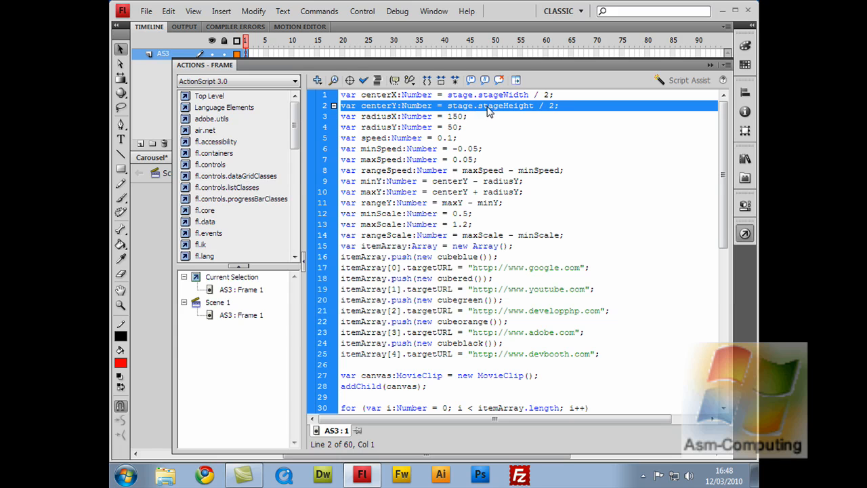
pyautogui.moveTo(551, 112)
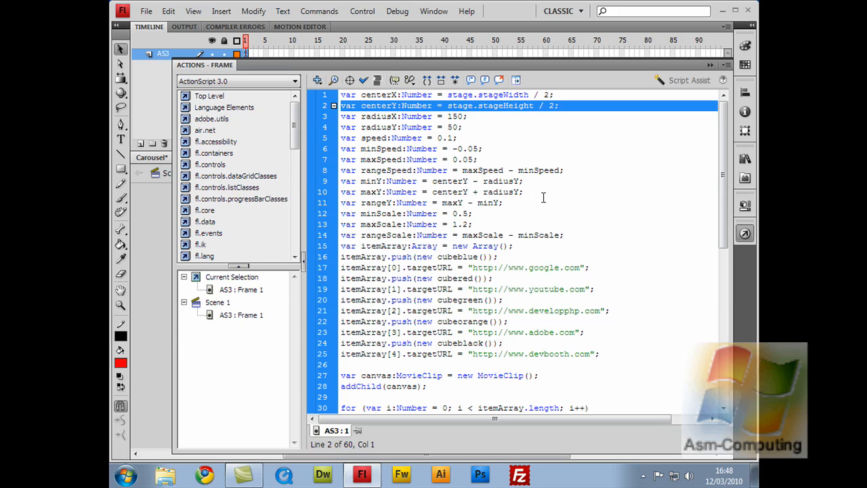
pyautogui.moveTo(538, 212)
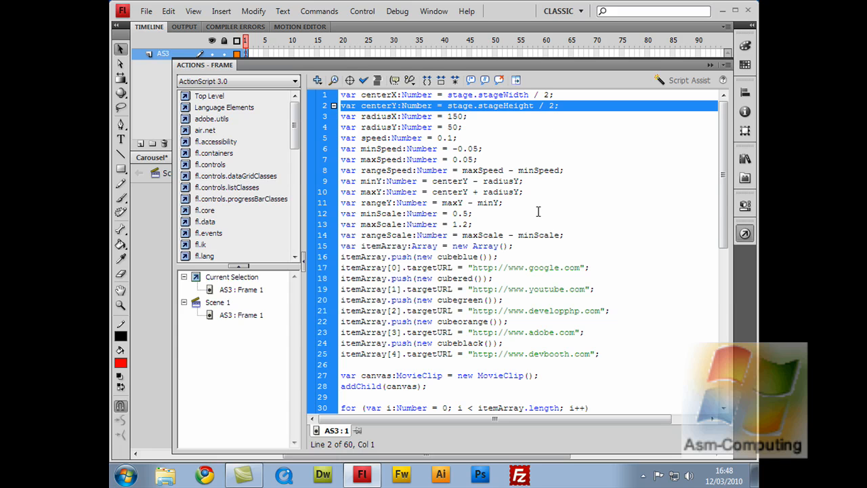
pyautogui.moveTo(531, 213)
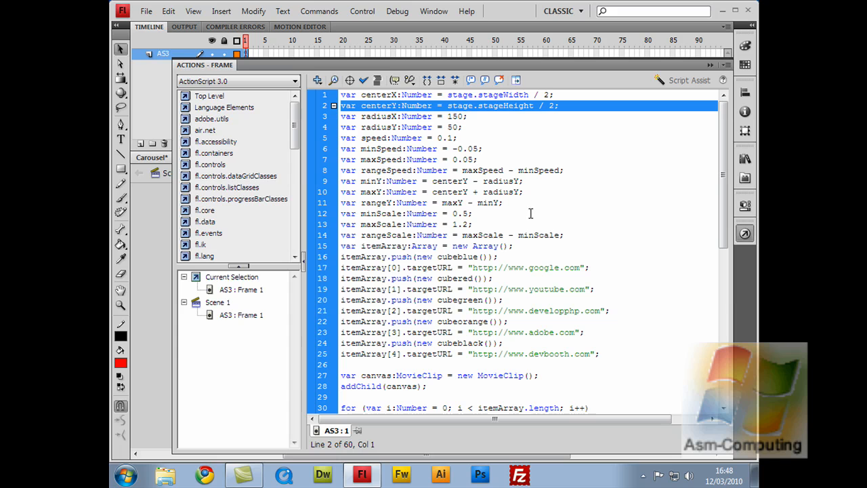
pyautogui.moveTo(539, 210)
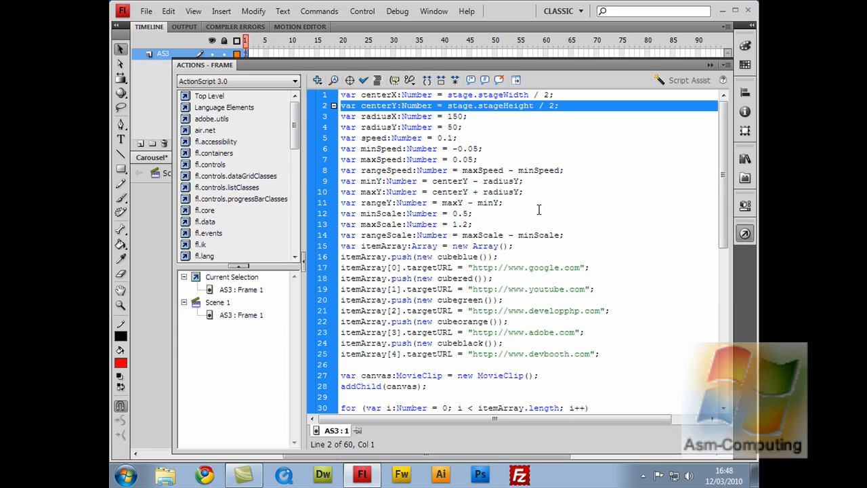
pyautogui.moveTo(390, 143)
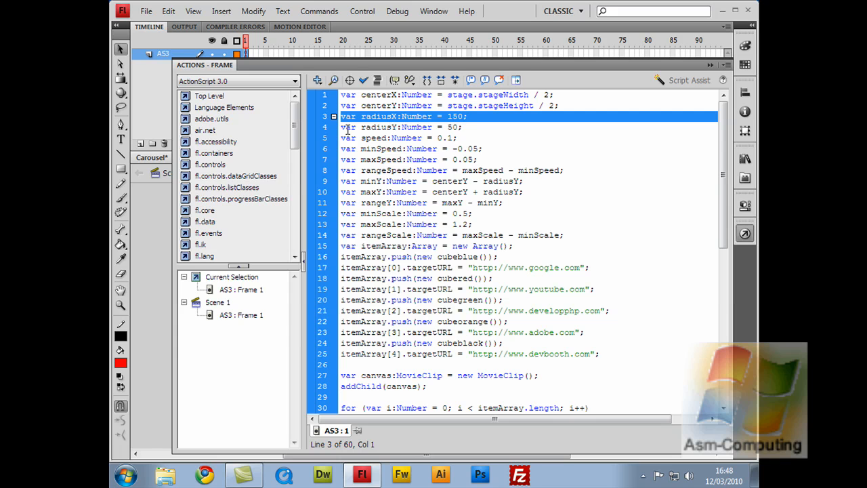
# Step: Select the radiusY declaration line to explain it
pyautogui.click(393, 127)
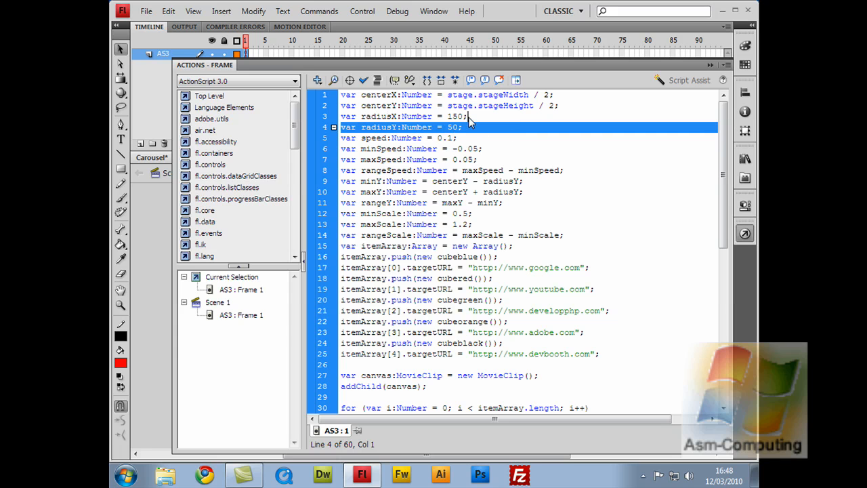
pyautogui.click(474, 127)
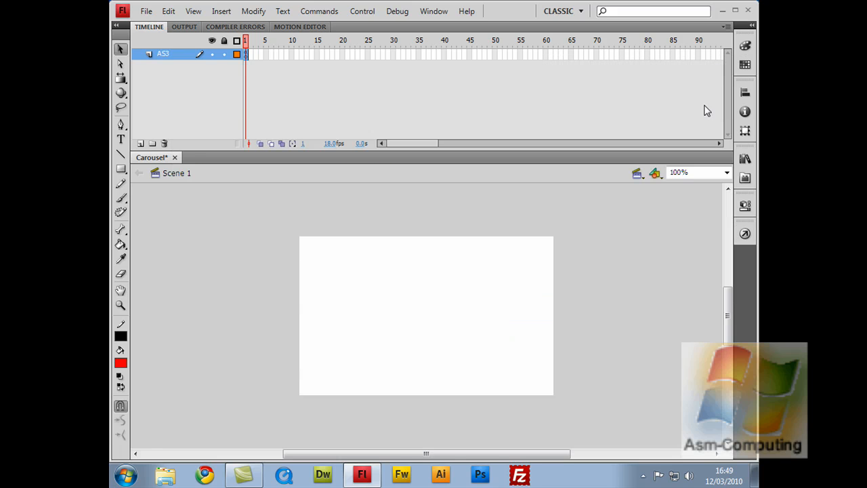
pyautogui.moveTo(392, 181)
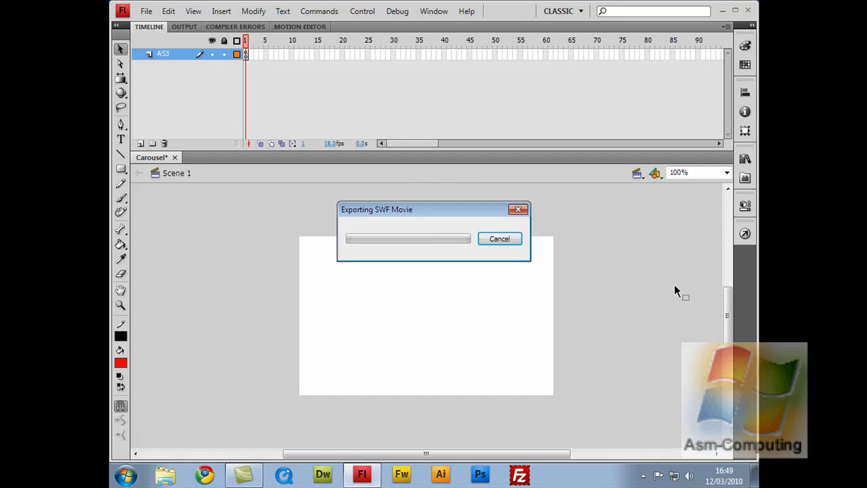
pyautogui.moveTo(674, 285)
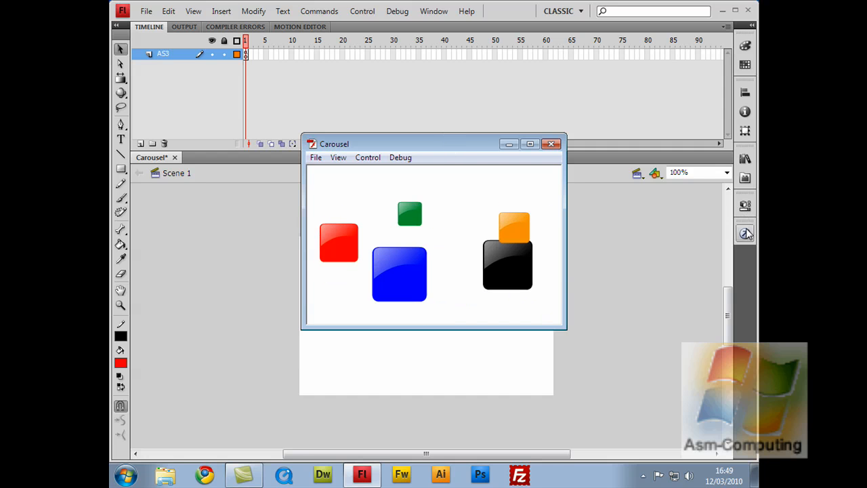
pyautogui.click(550, 144)
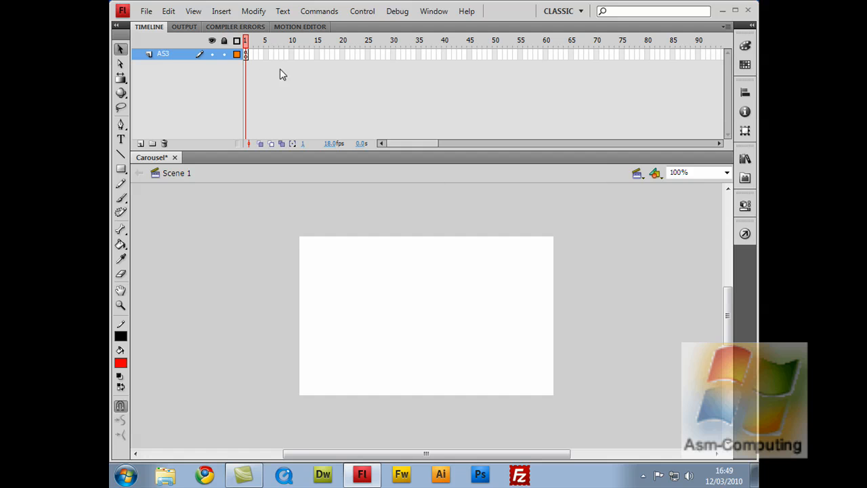
# Step: Select frame 1, which holds the carousel script
pyautogui.click(745, 233)
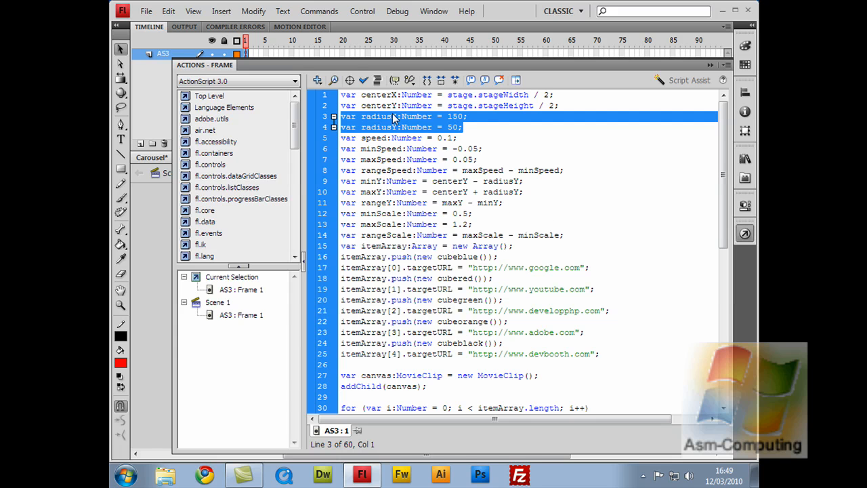
pyautogui.moveTo(605, 227)
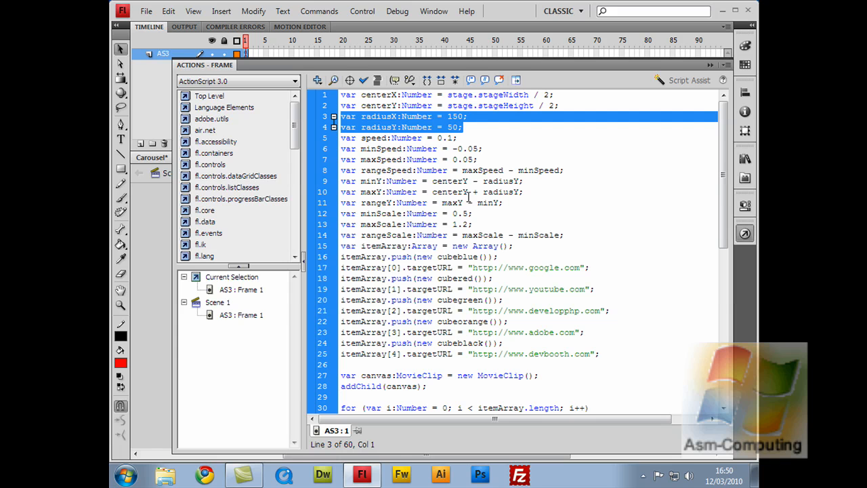
pyautogui.moveTo(501, 117)
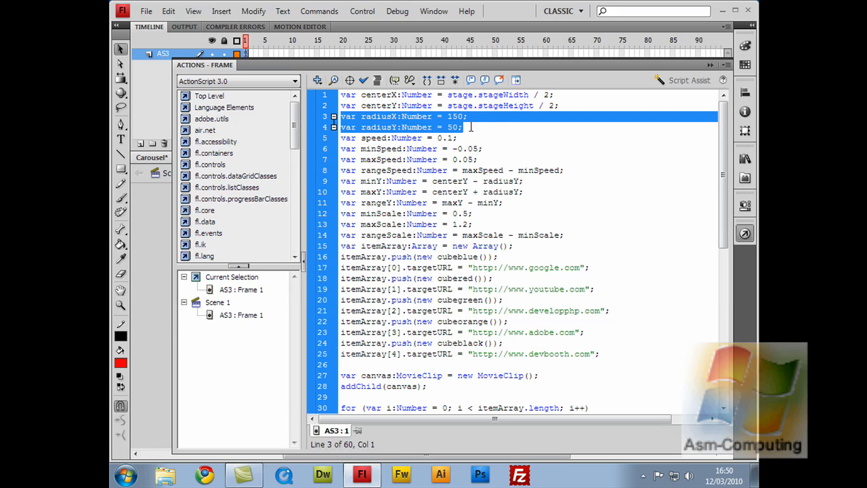
pyautogui.moveTo(556, 192)
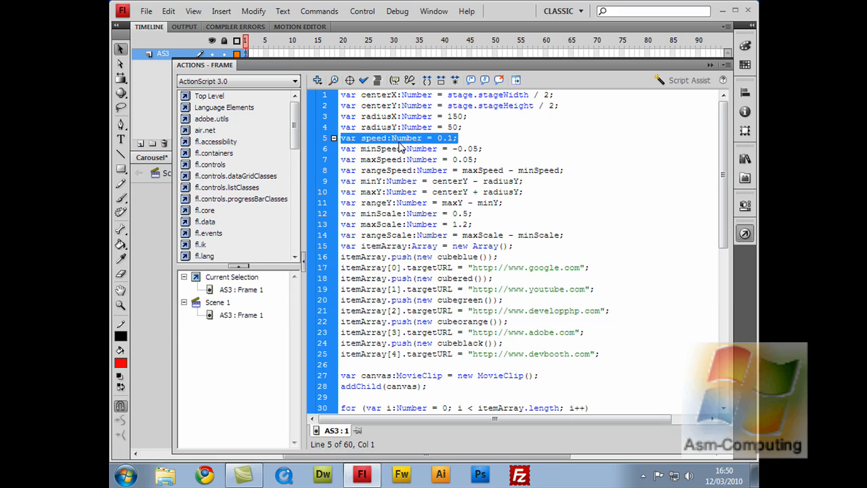
pyautogui.moveTo(444, 145)
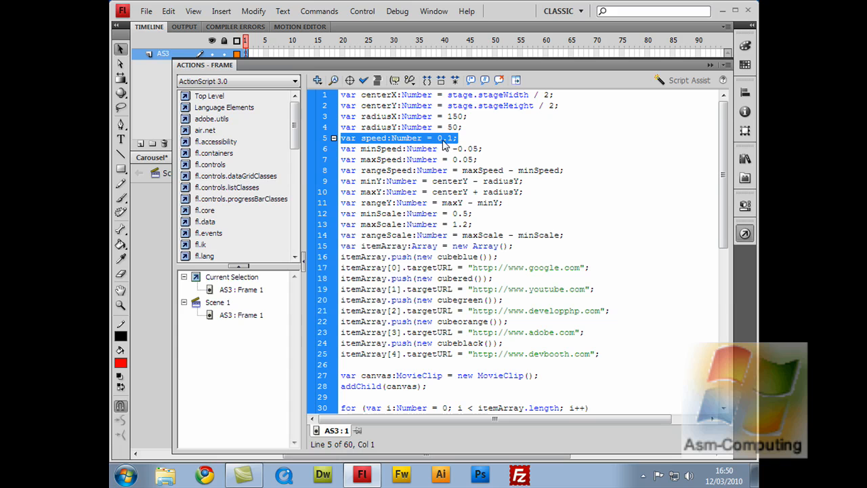
pyautogui.moveTo(454, 145)
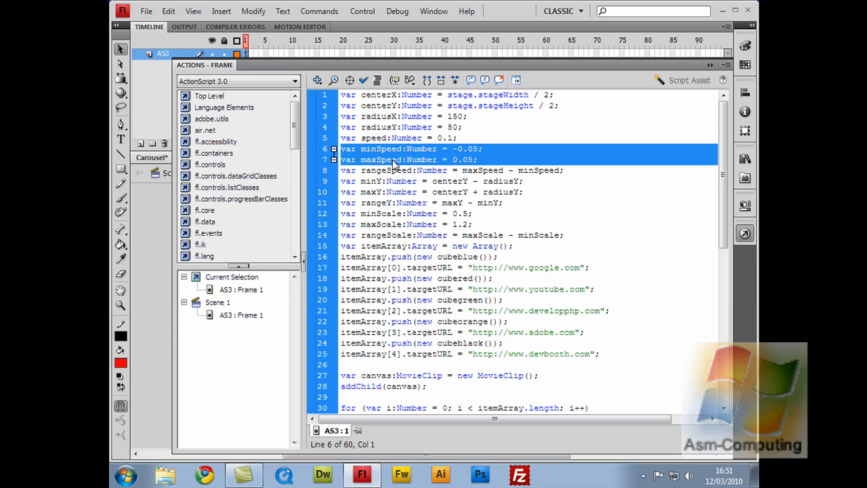
pyautogui.moveTo(380, 153)
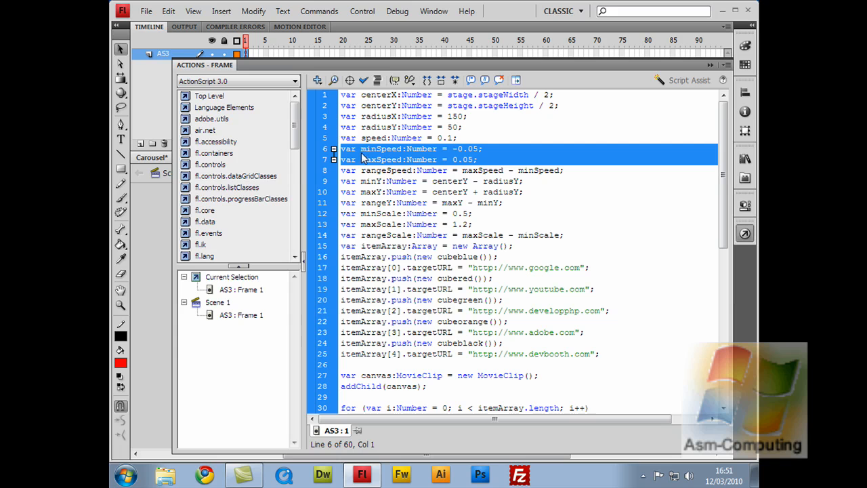
pyautogui.moveTo(452, 154)
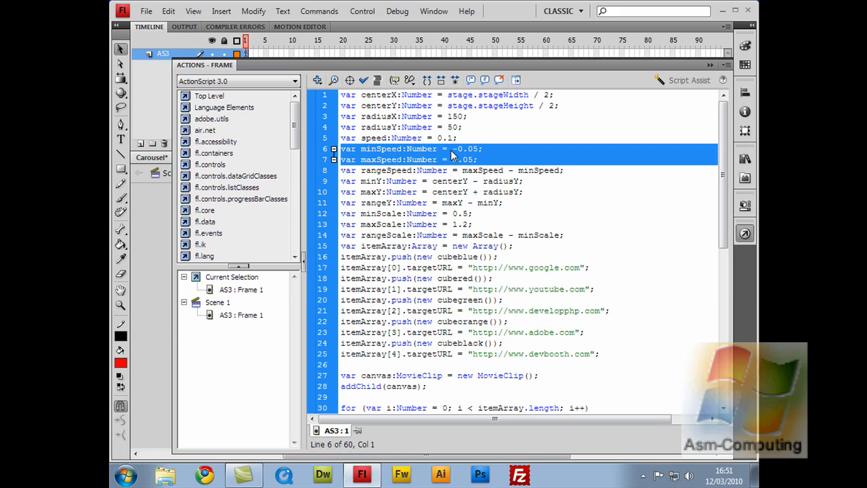
pyautogui.moveTo(476, 155)
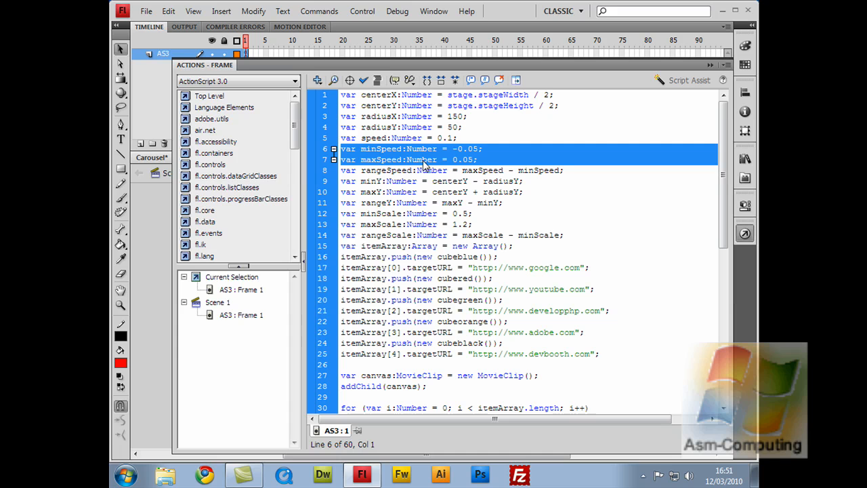
pyautogui.moveTo(474, 163)
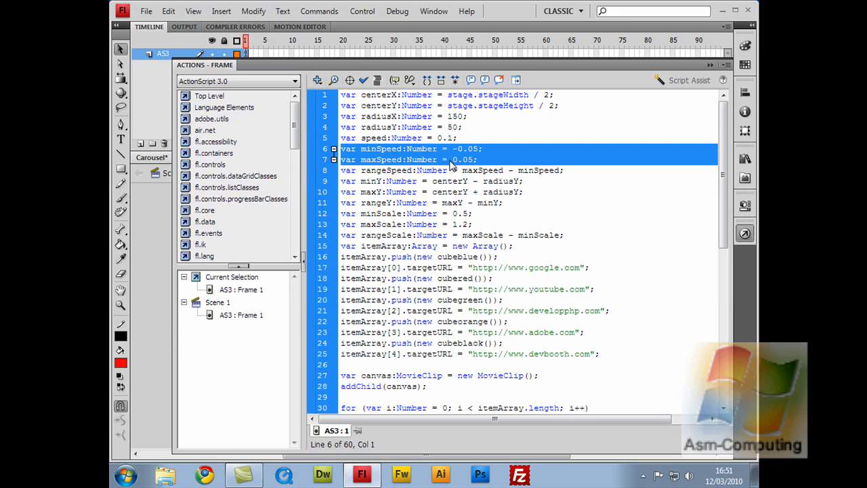
pyautogui.moveTo(469, 169)
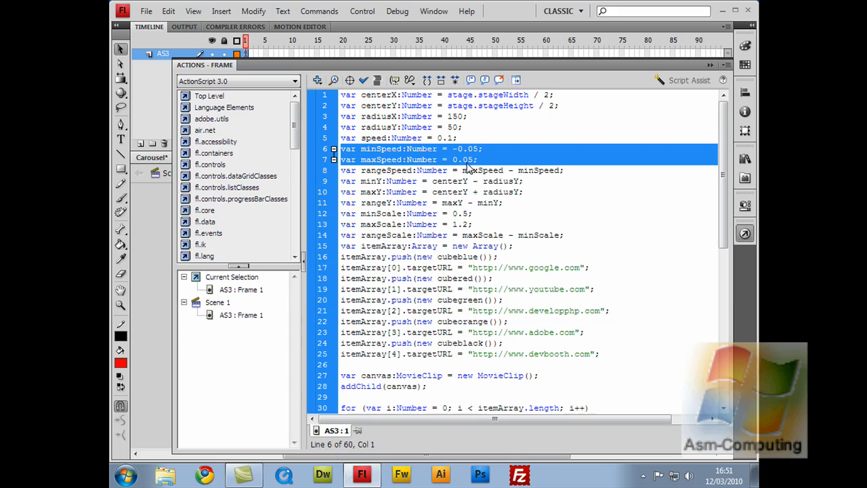
pyautogui.click(453, 159)
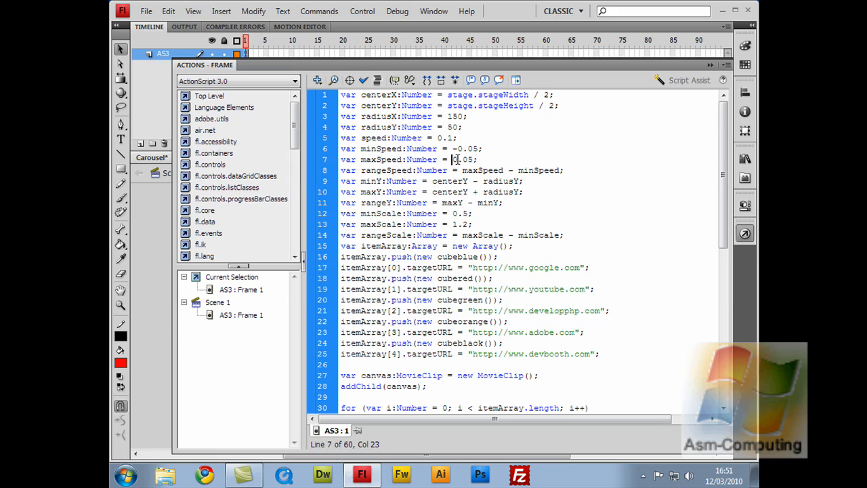
pyautogui.moveTo(460, 159)
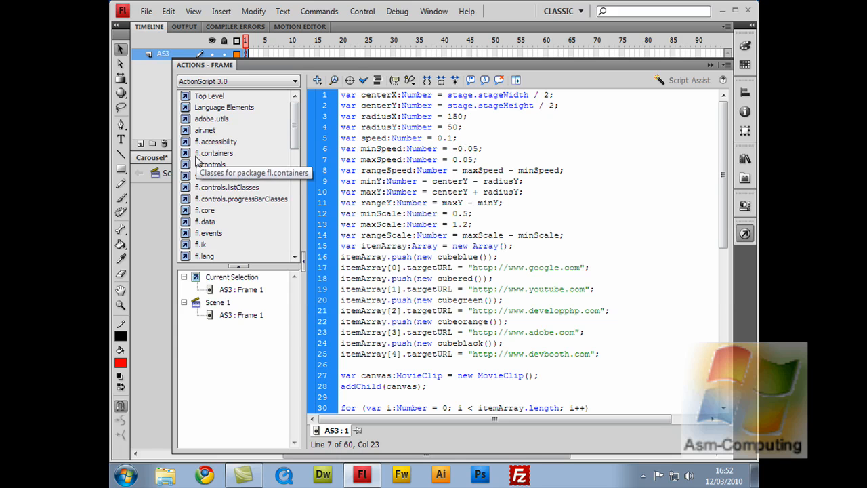
pyautogui.moveTo(247, 153)
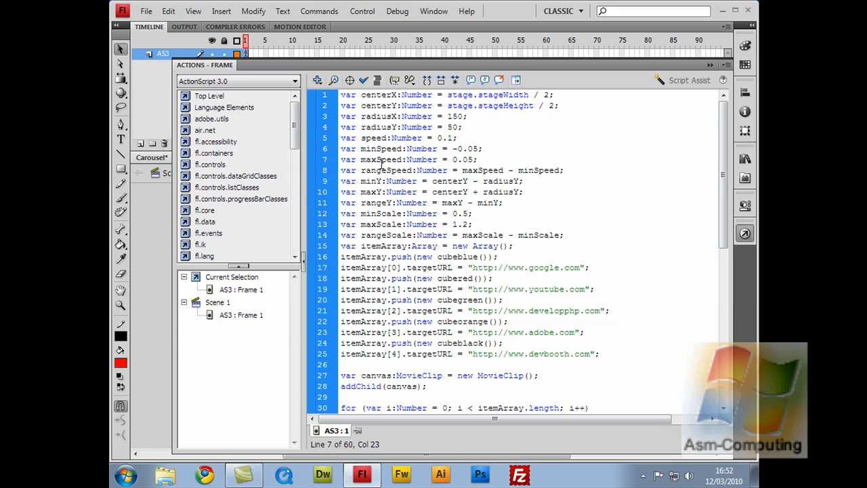
pyautogui.click(452, 159)
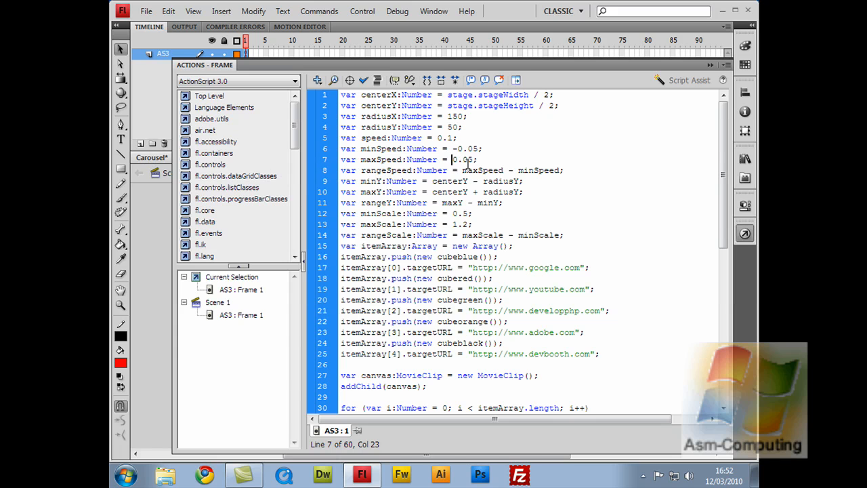